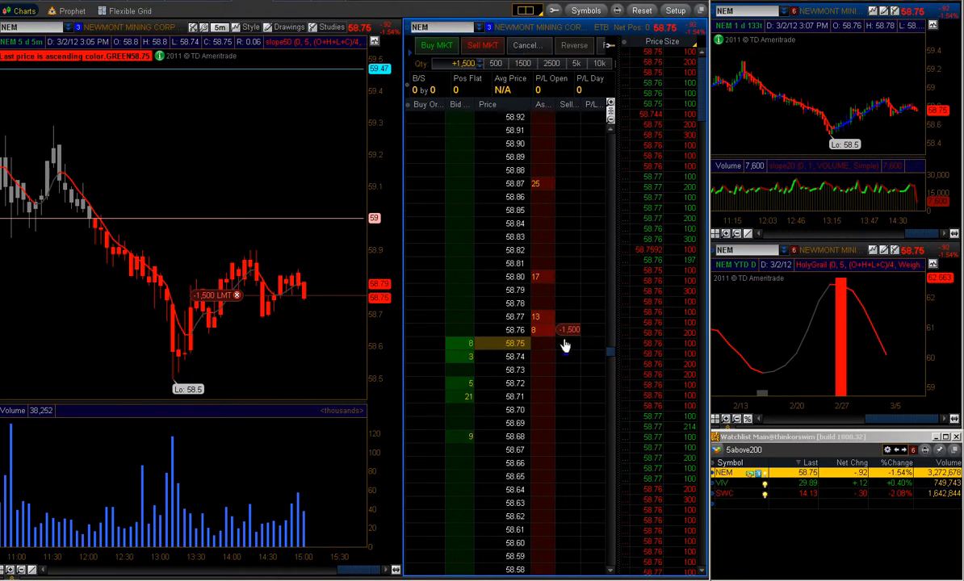
mouse_move(526, 376)
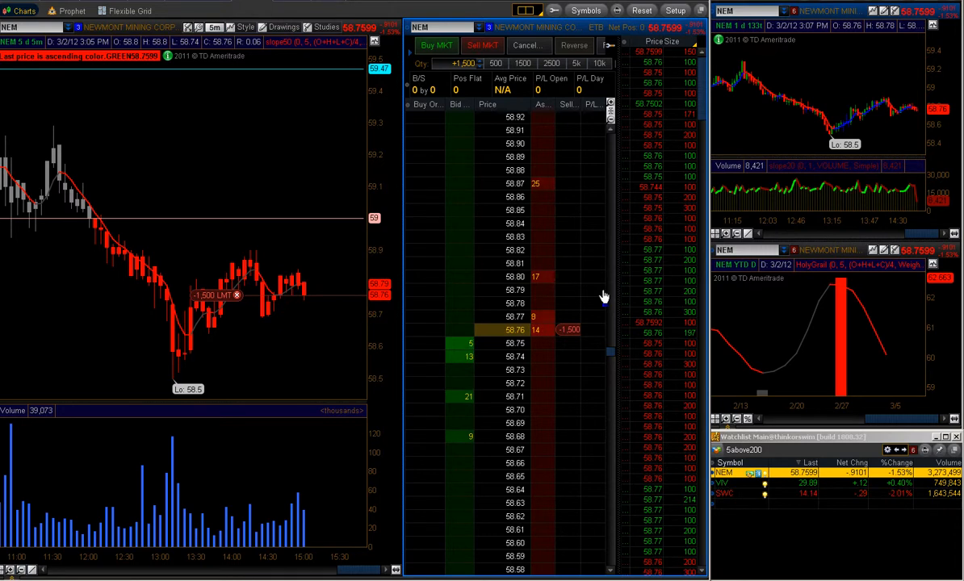
mouse_move(570, 338)
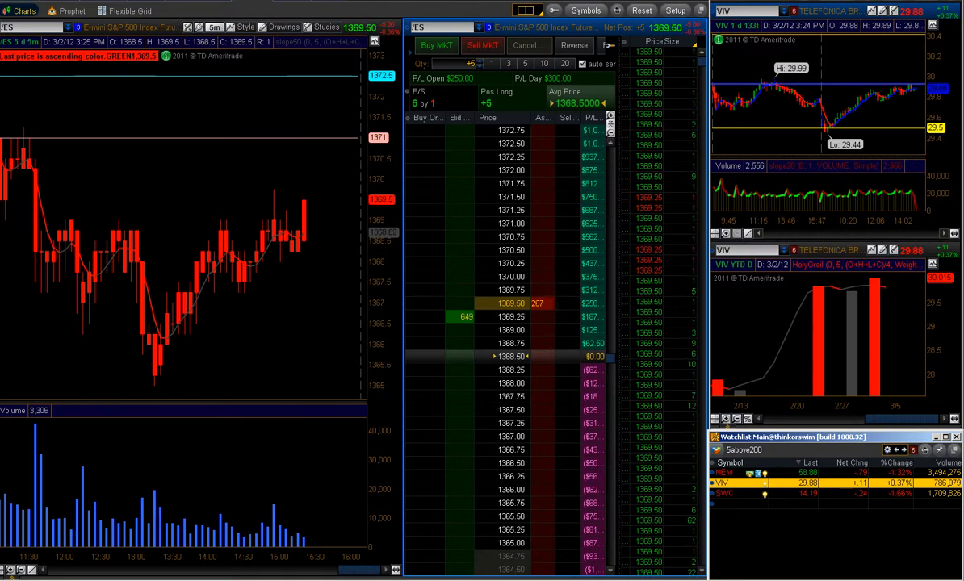
mouse_move(335, 102)
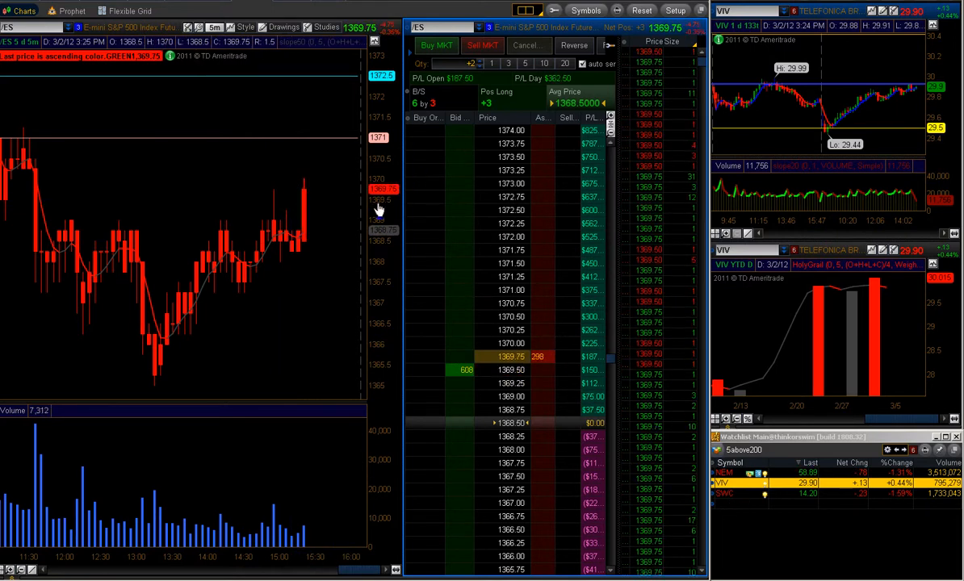
mouse_move(306, 218)
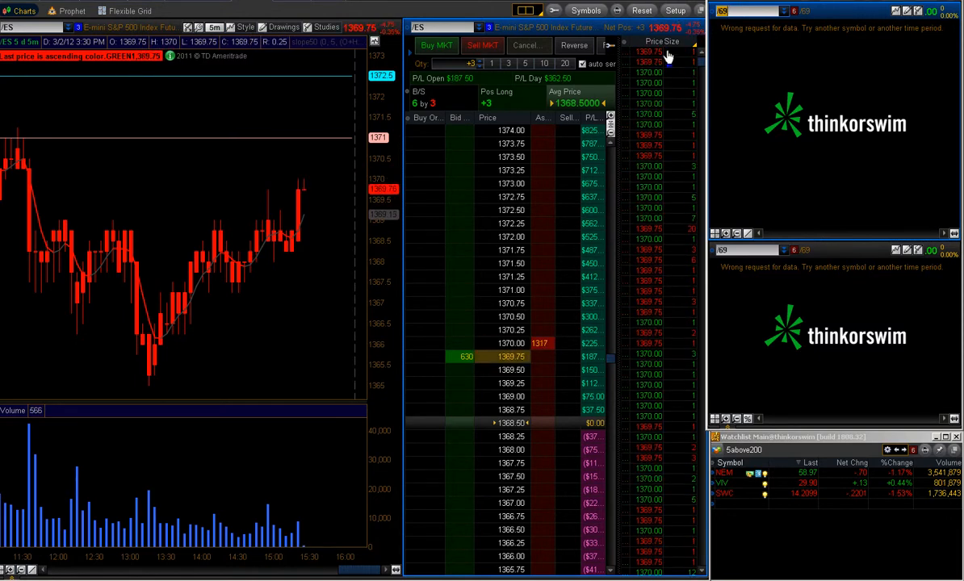
mouse_move(666, 93)
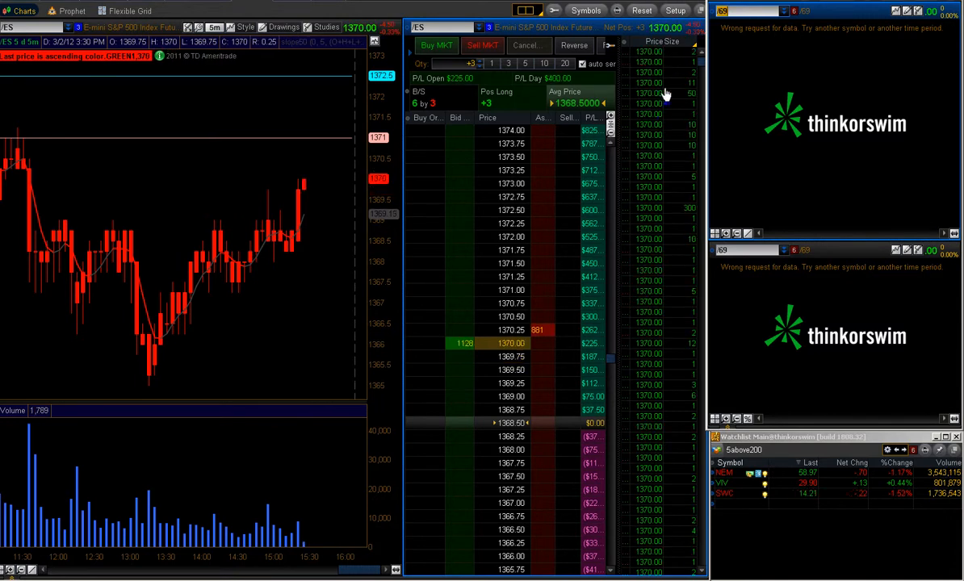
mouse_move(746, 19)
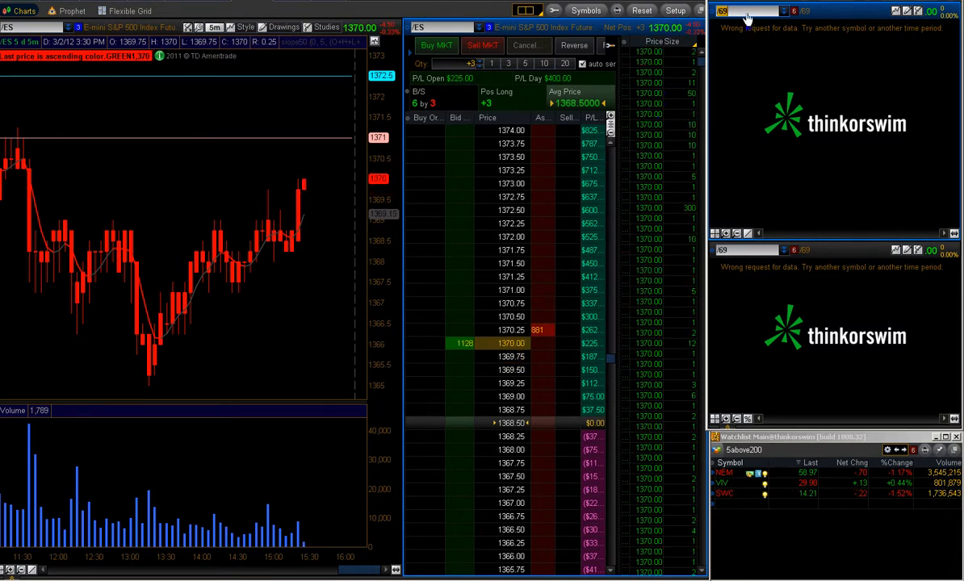
mouse_move(751, 14)
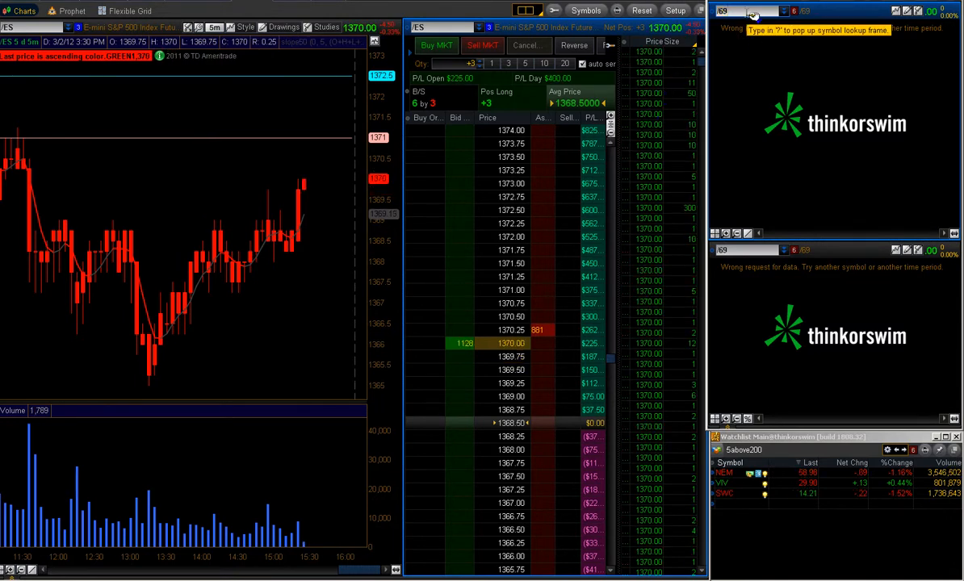
- Load Euro FX futures (/6E) into the top-right side chart
text(/6E)
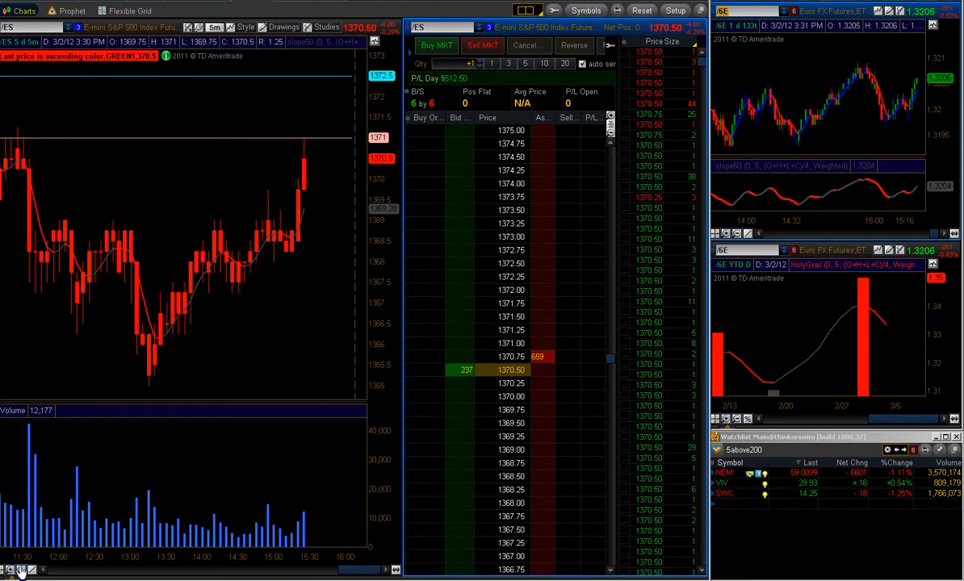
- Zoom the /ES chart out twice to show Monday through Friday
click(12, 569)
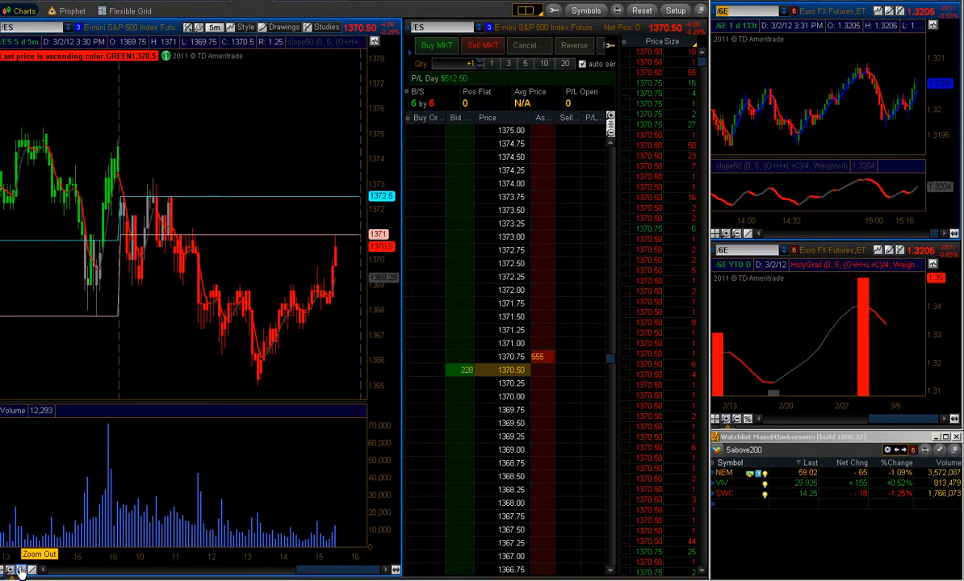
click(39, 554)
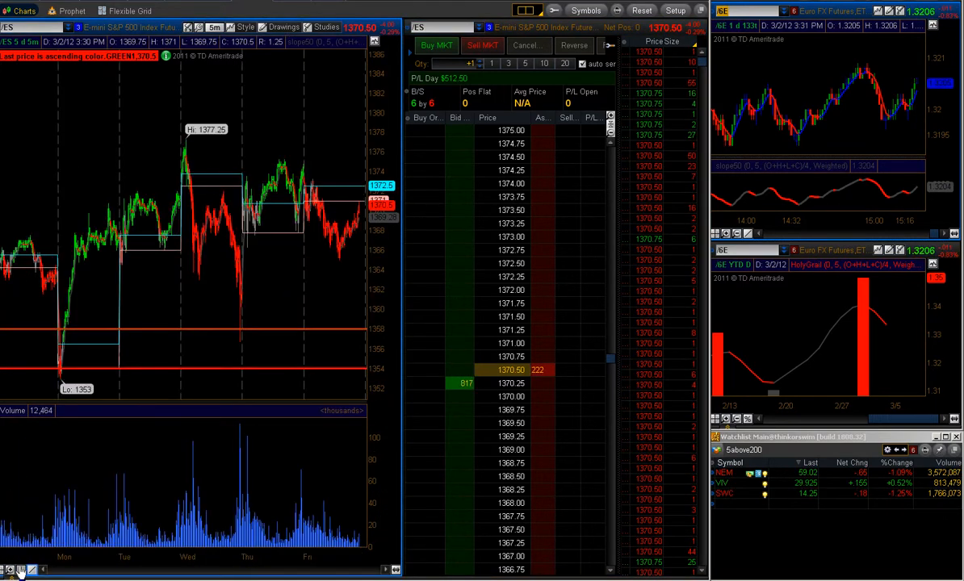